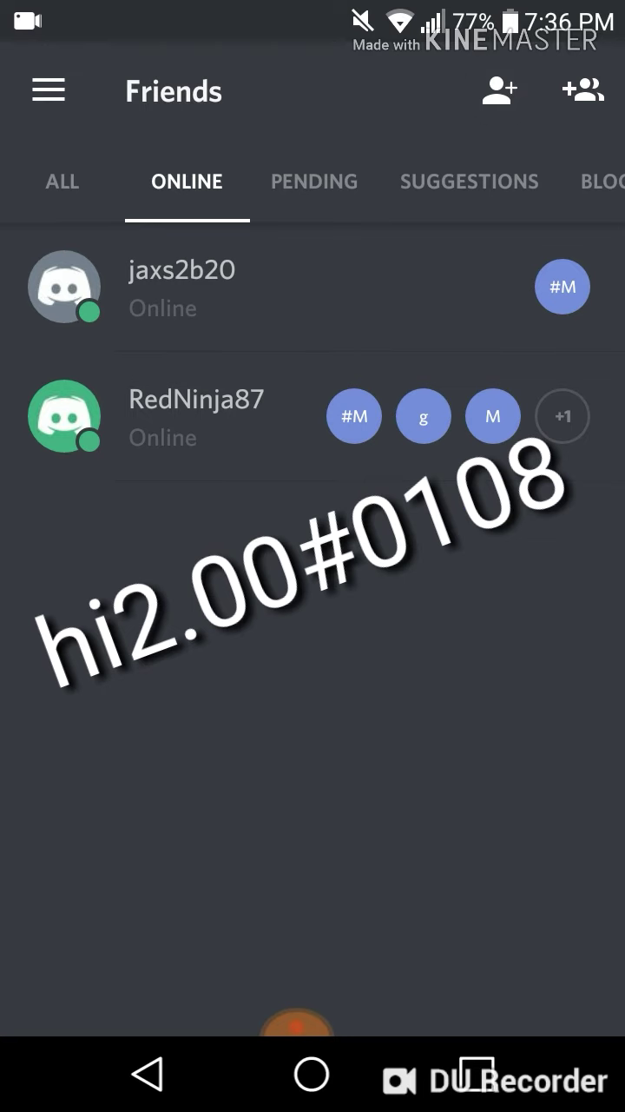
Reach the Add Friend page and deny Discord's Nearby permission request
click(498, 90)
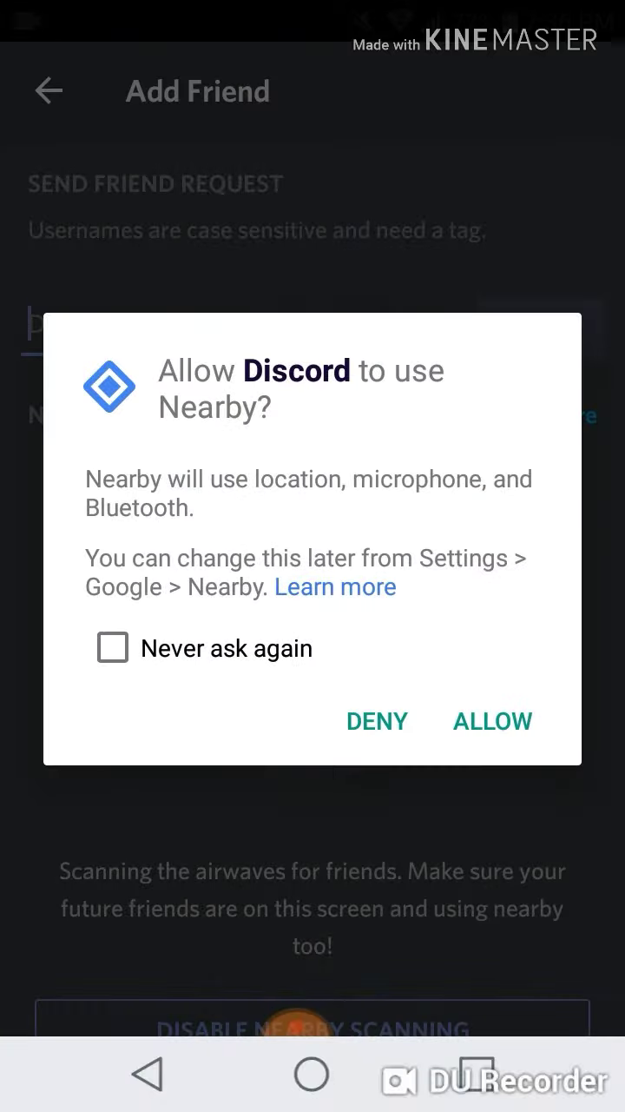
click(491, 721)
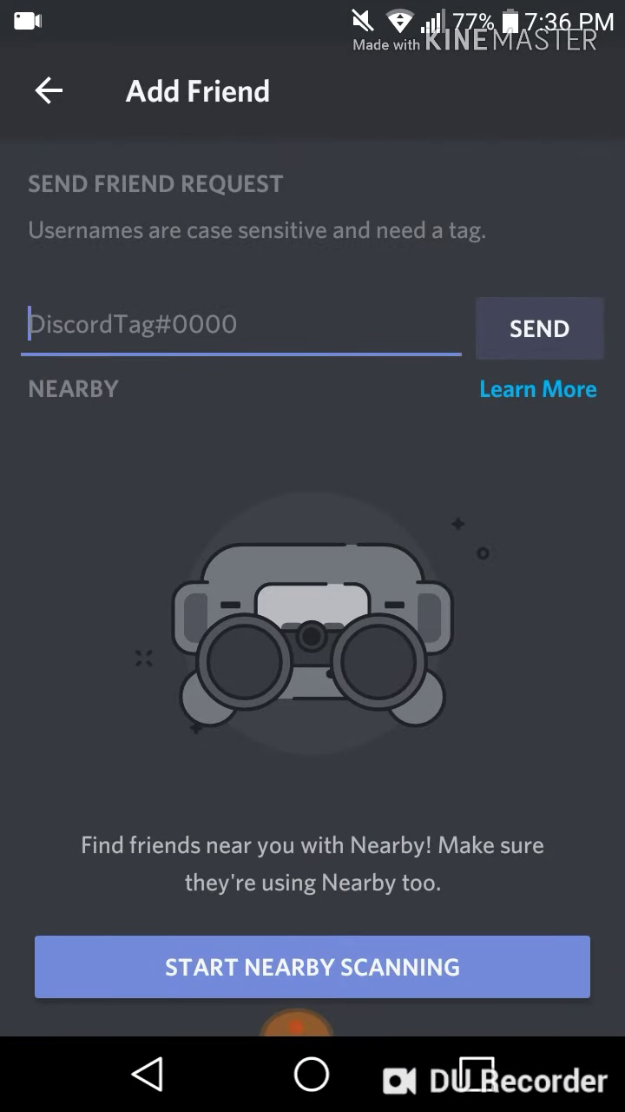
Return to the Friends list, revisit Add Friend once, then reveal the Add Friend icon's tooltip
click(48, 91)
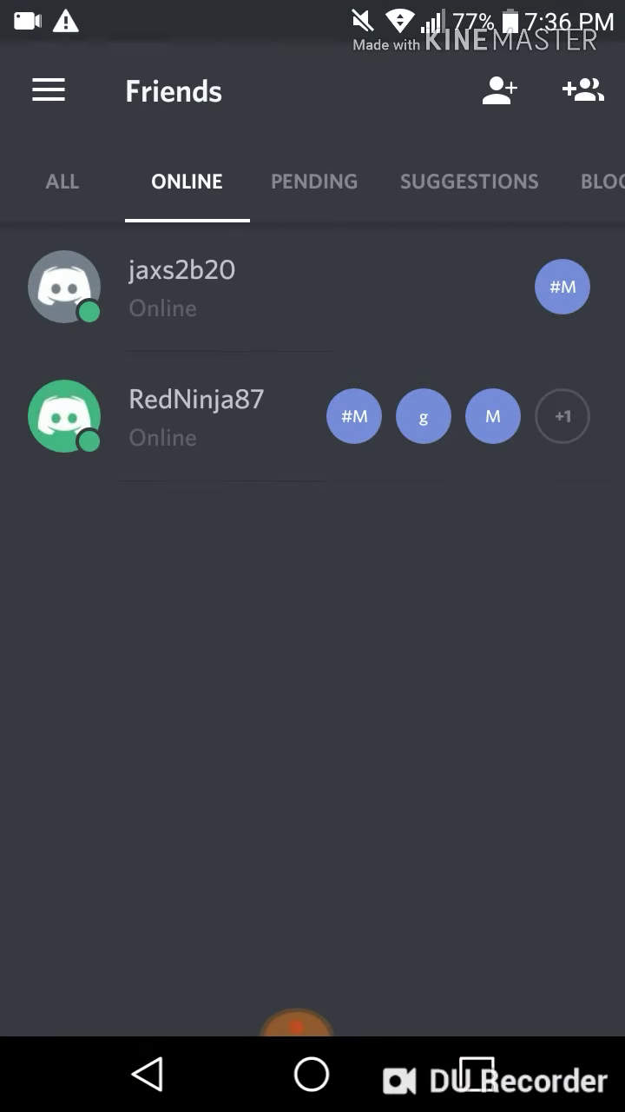
click(500, 90)
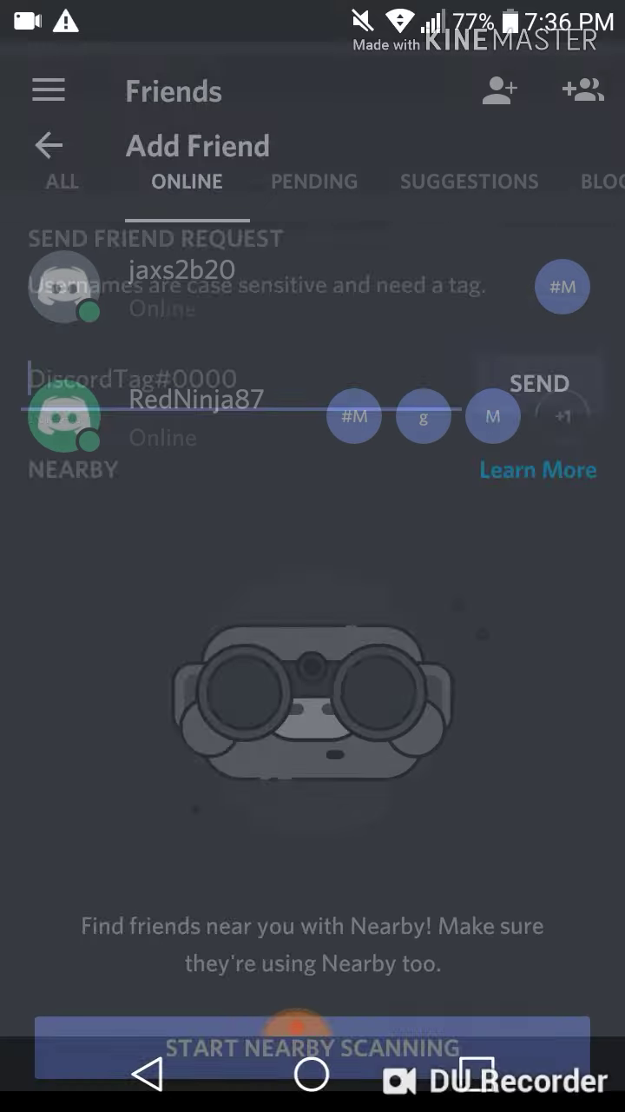
click(48, 146)
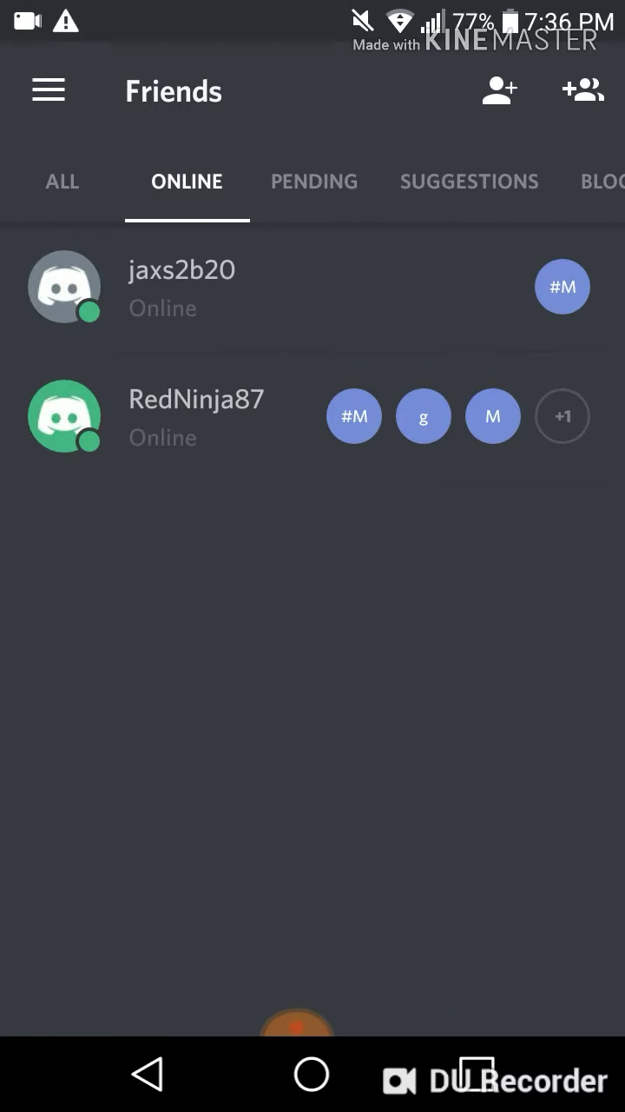
click(498, 91)
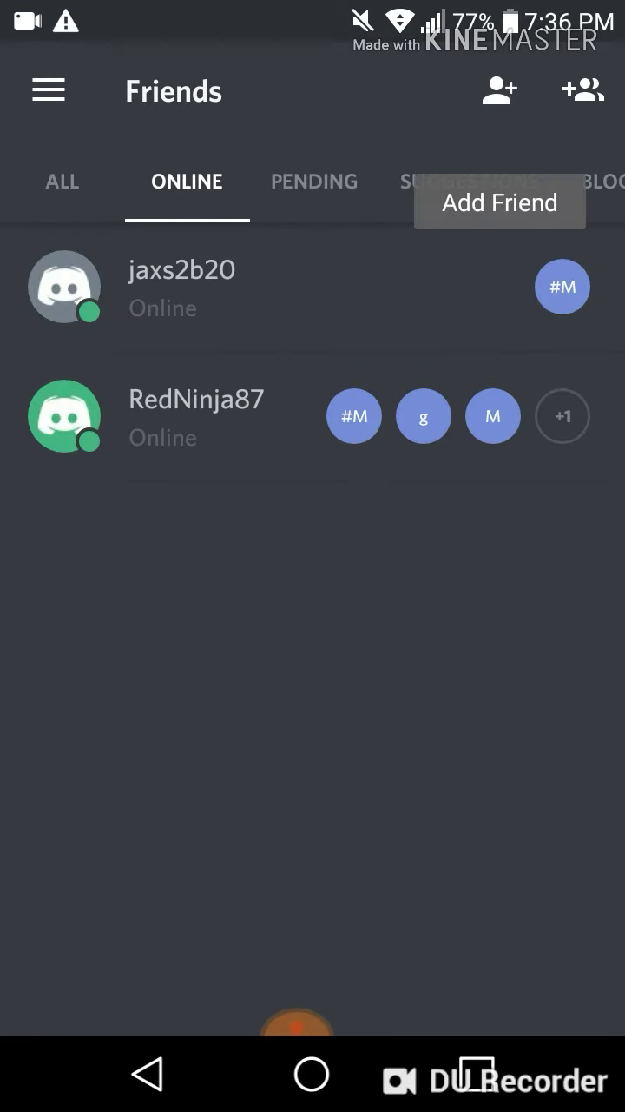